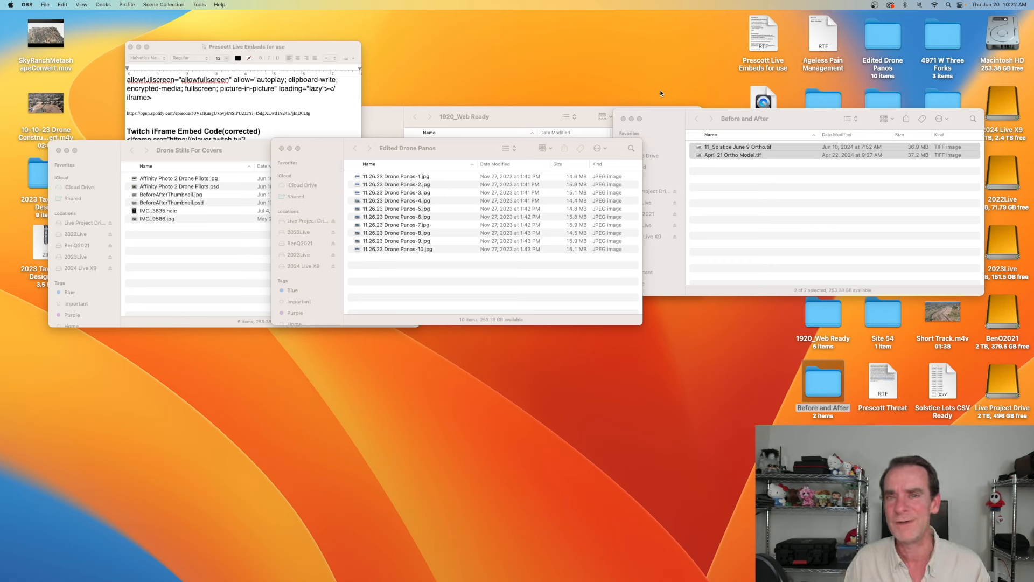
mouse_move(680, 108)
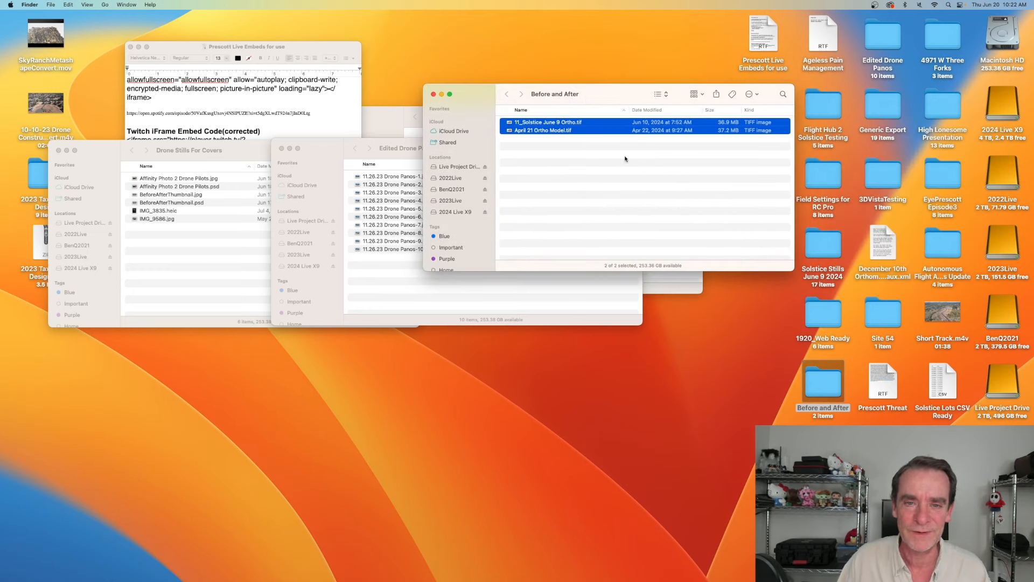
mouse_move(587, 130)
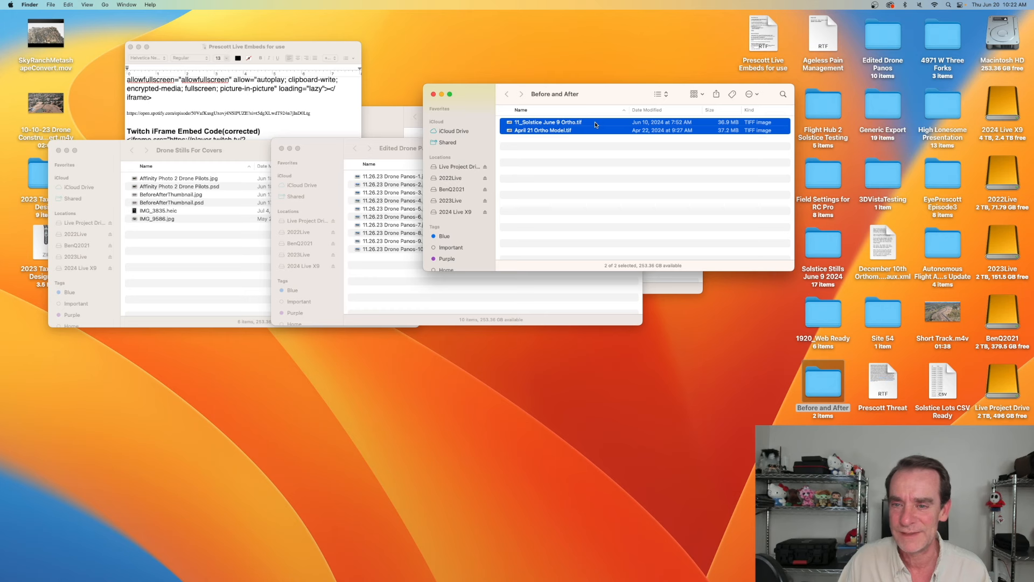
mouse_move(699, 127)
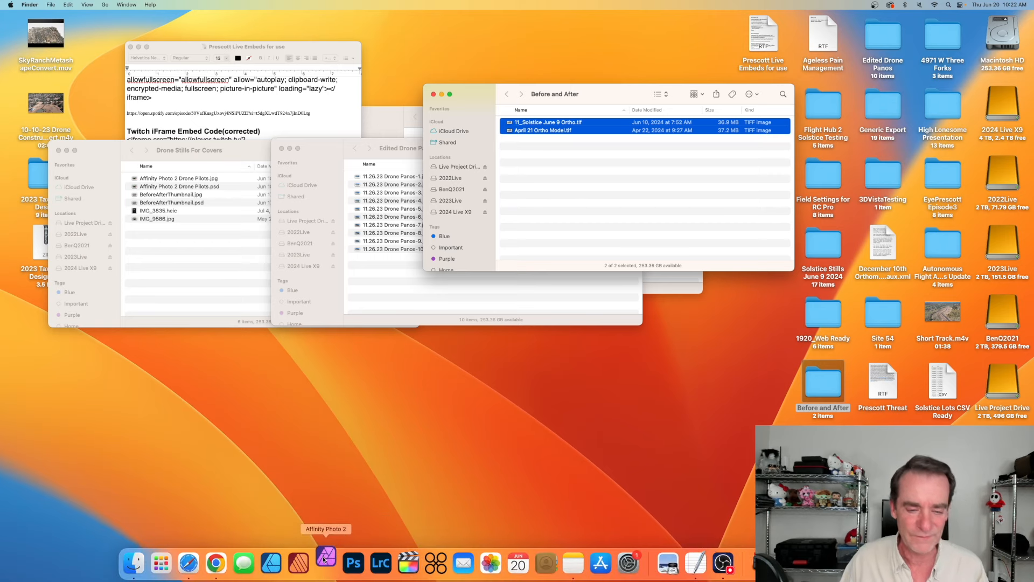
- Open both orthomosaic TIFFs in Affinity Photo 2 and dismiss the assigned colour profile notice
click(325, 562)
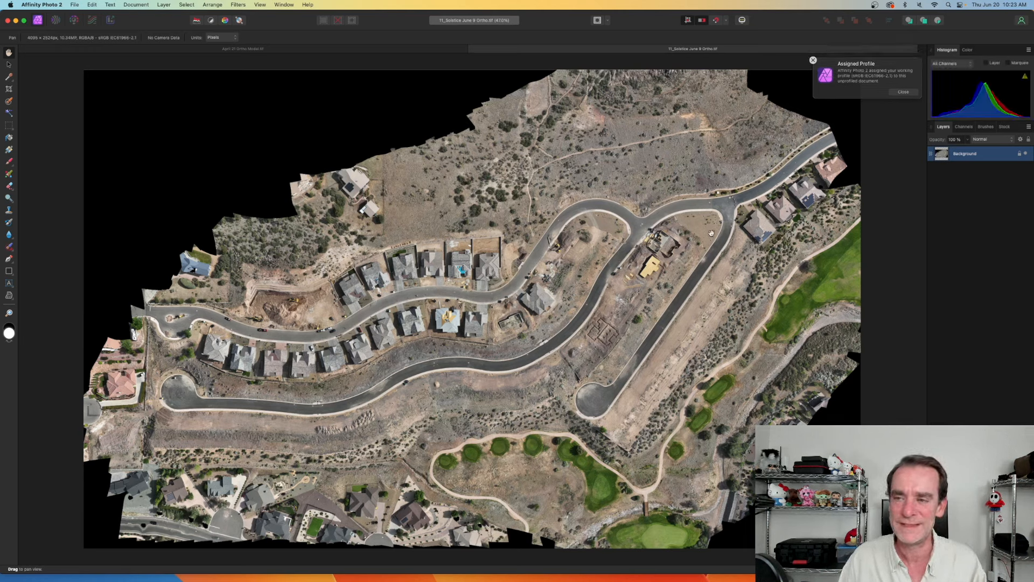
click(902, 92)
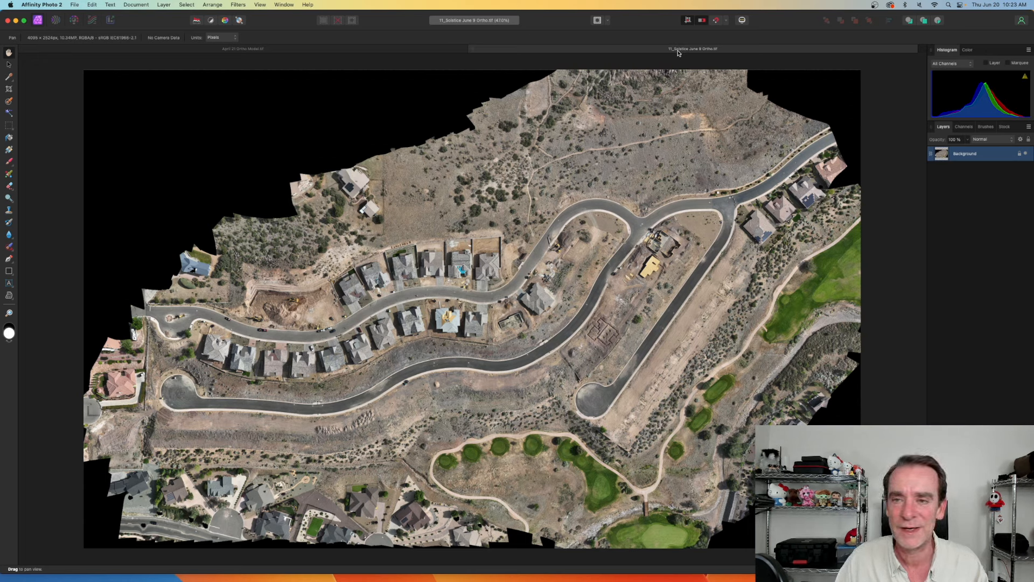
mouse_move(692, 48)
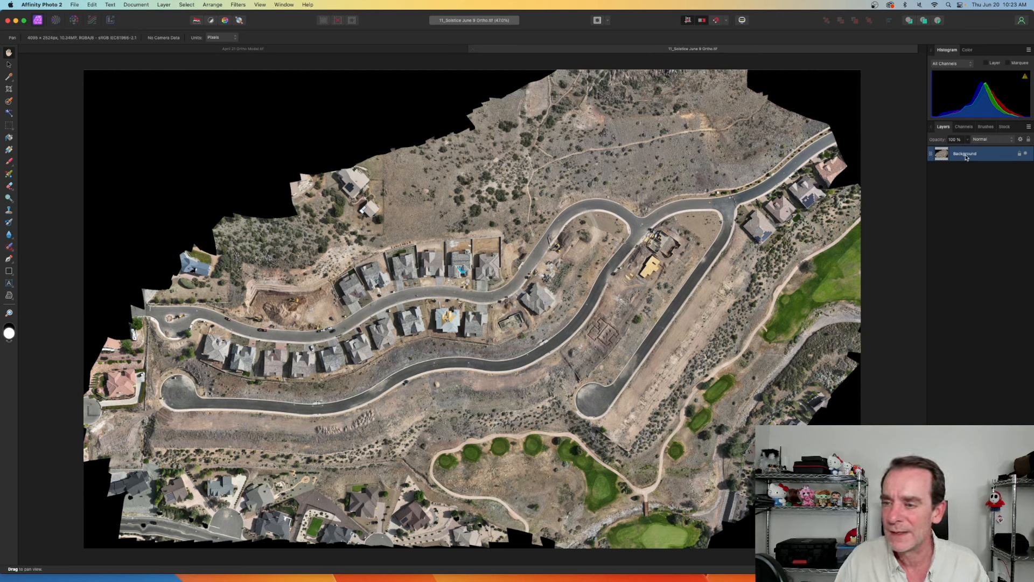
- Rename the June ortho's Background layer to 'June 9th', then rename the April 21 document's layer
double_click(964, 154)
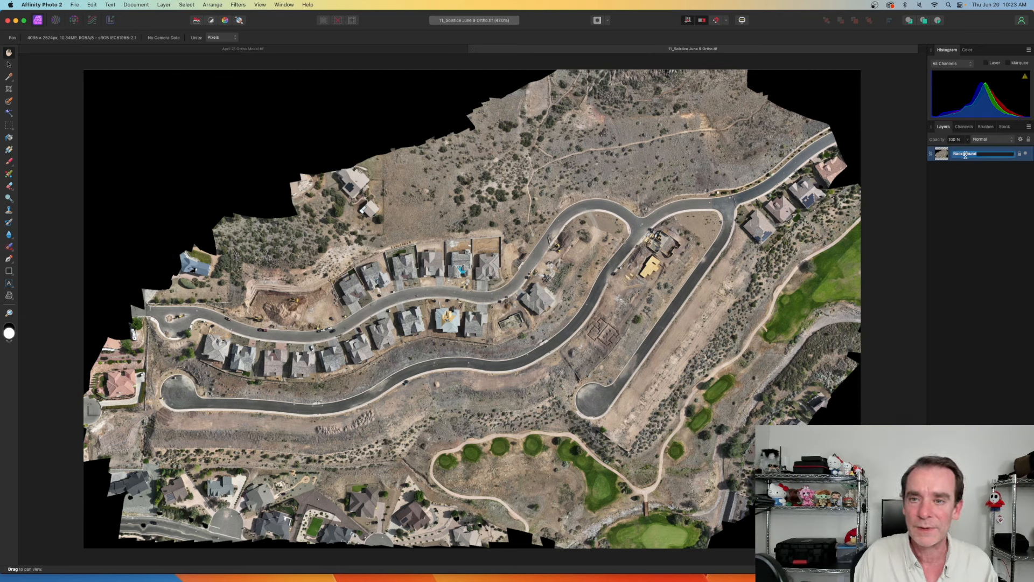
text(June 9th)
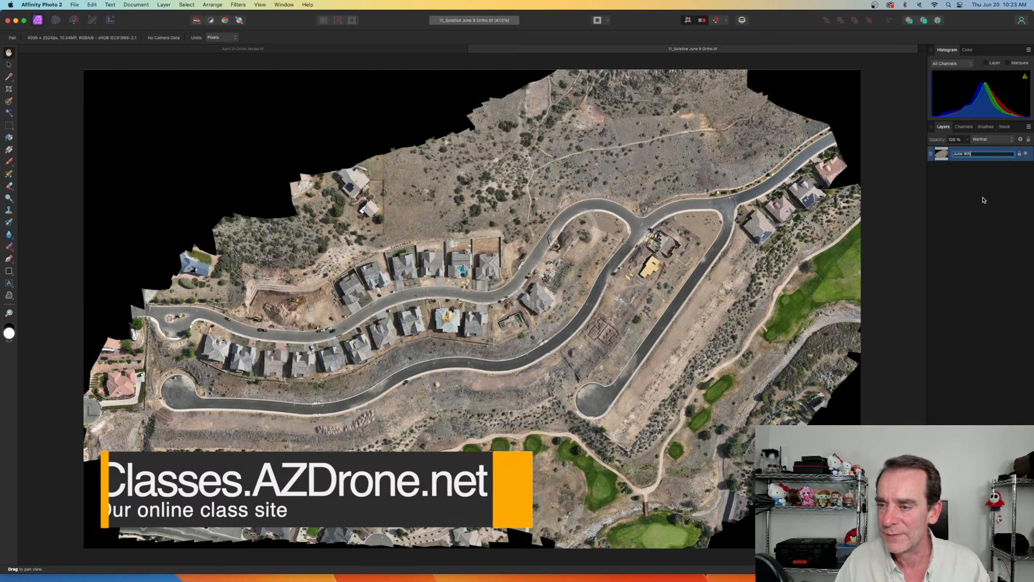
key(Return)
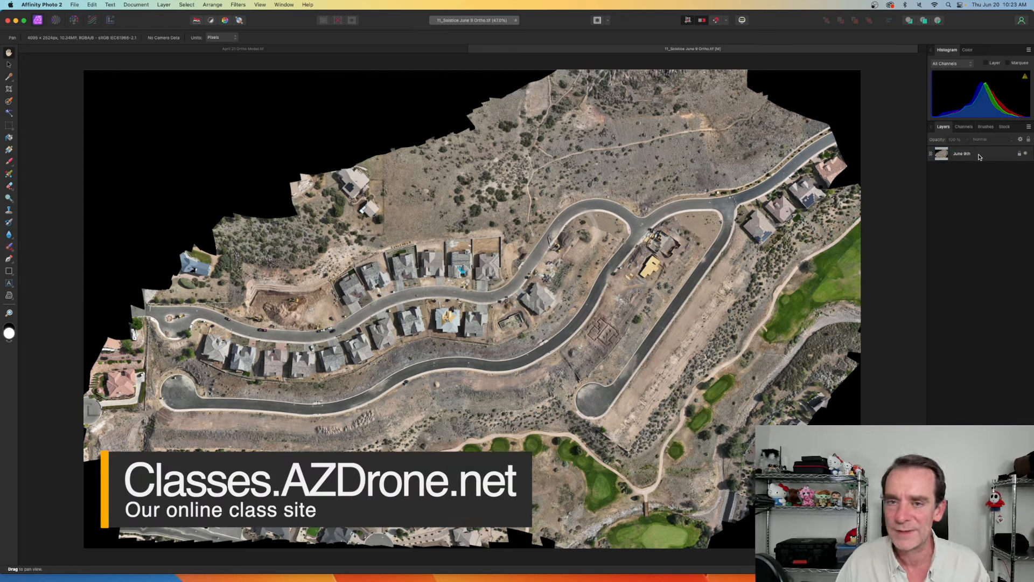
click(243, 48)
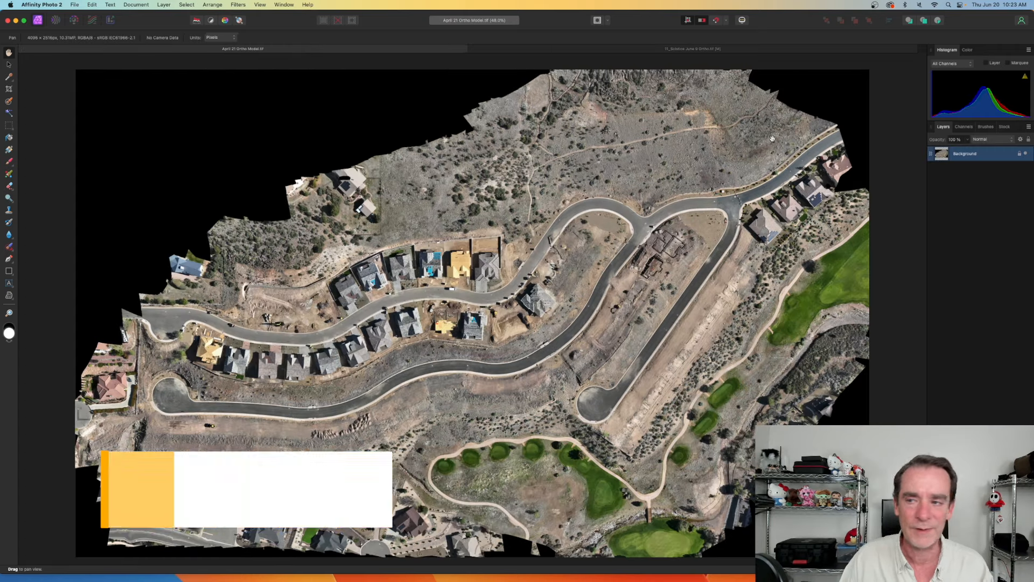
double_click(965, 153)
text(April 21)
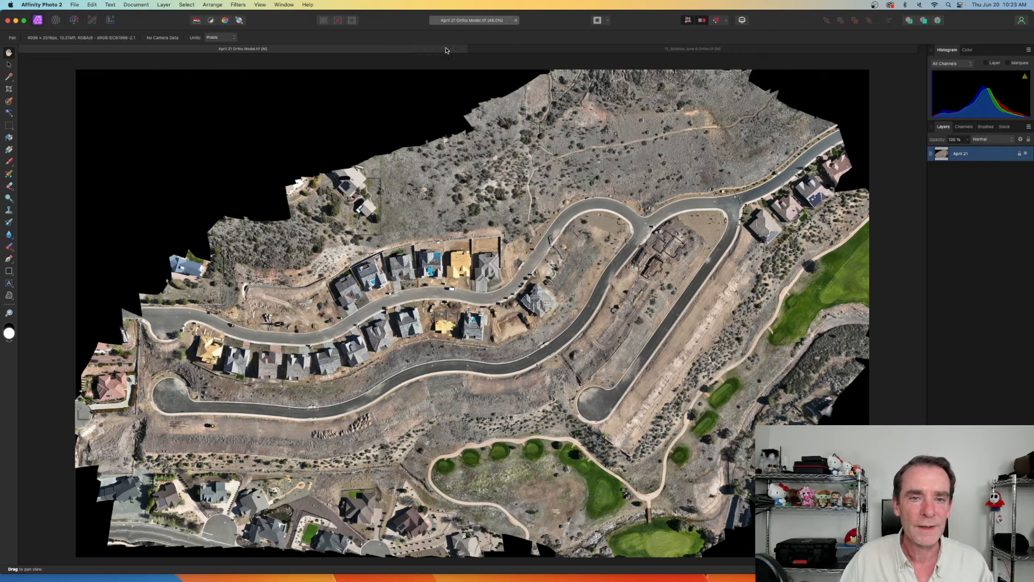
- Stack the June 9th layer above April 21 in the April 21 document, deselect, and pick the Move Tool
click(693, 48)
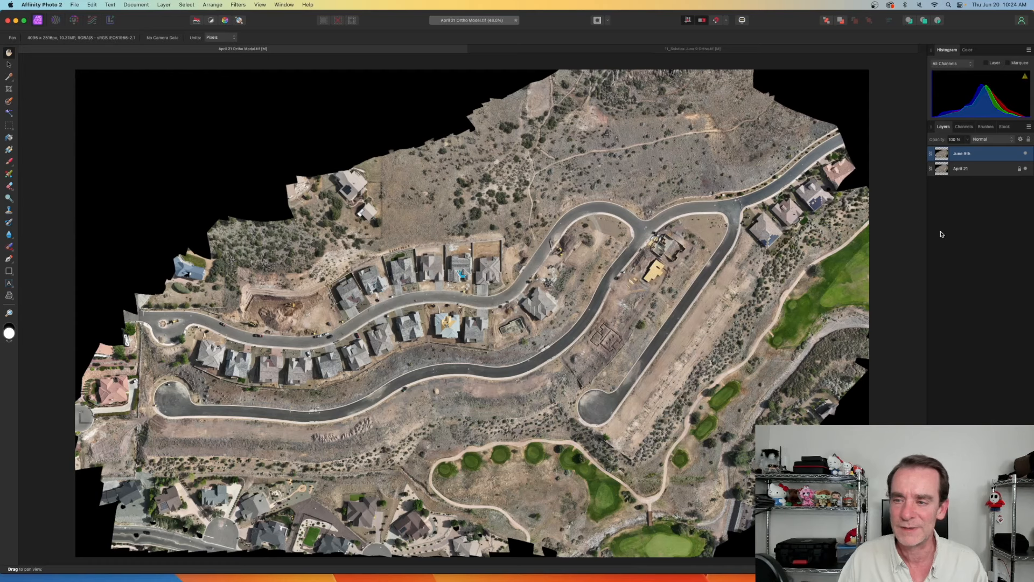
click(960, 168)
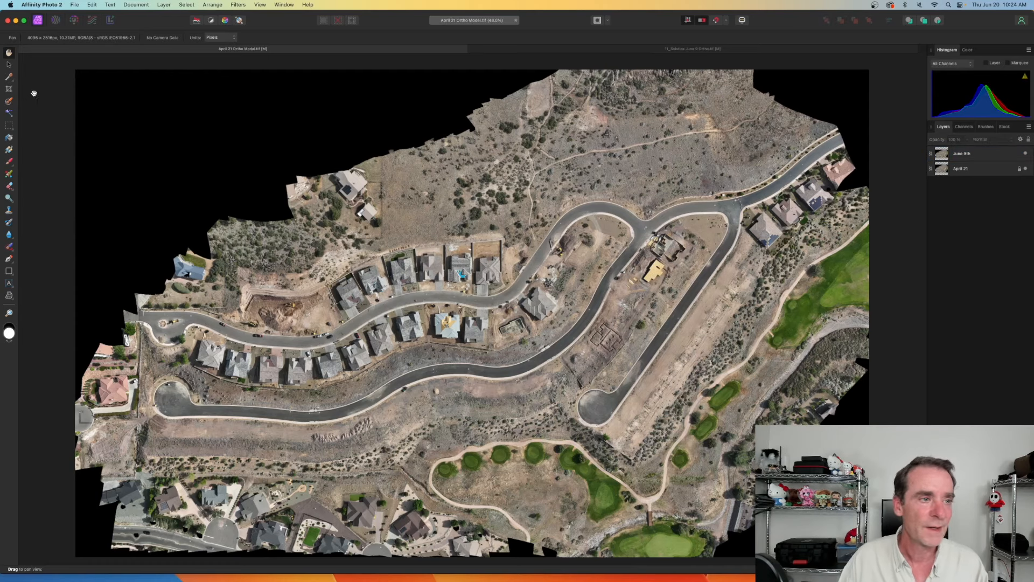
click(9, 64)
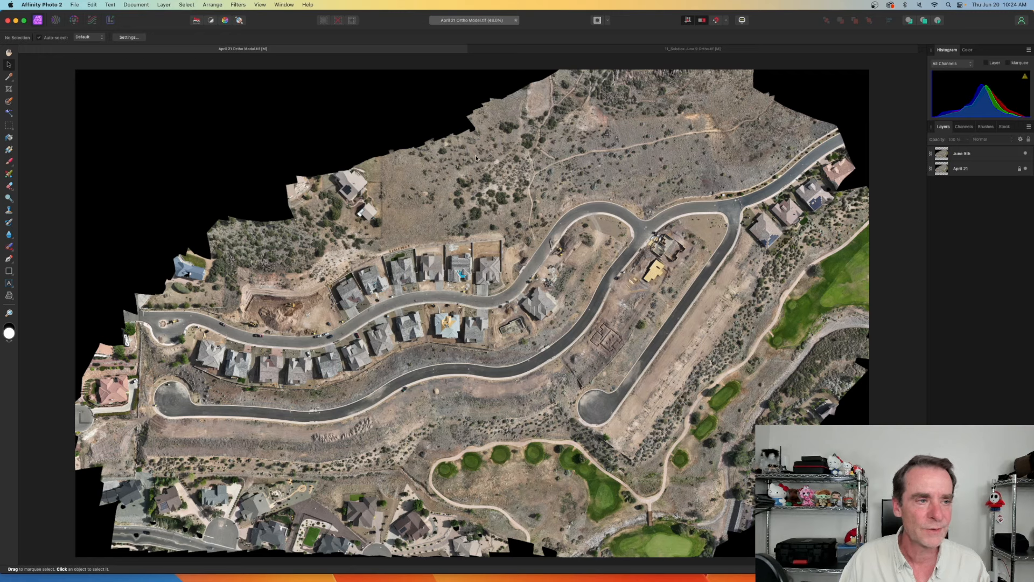
- Fade the June 9th layer's opacity to preview the April 21 ortho underneath
click(963, 153)
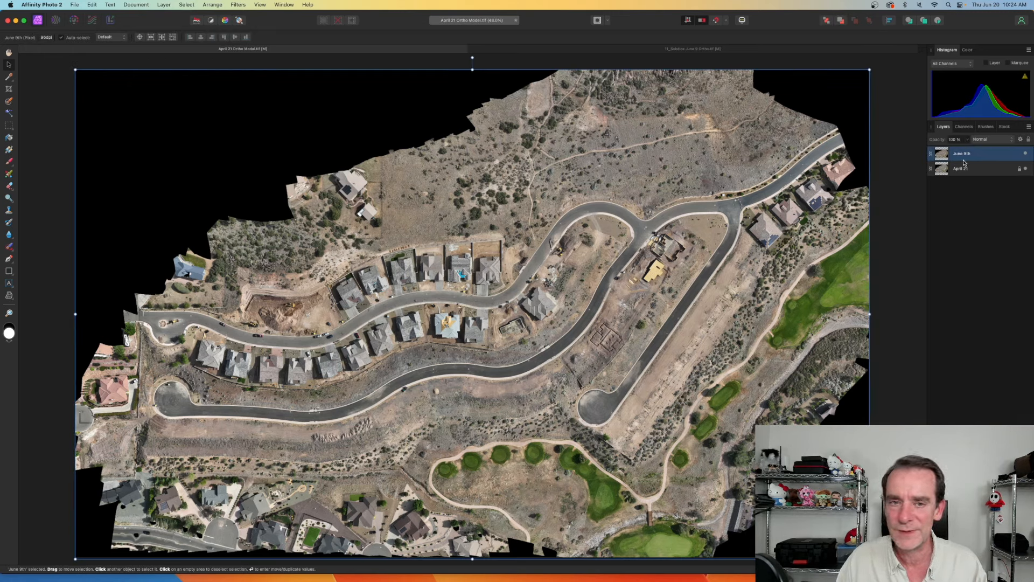
click(954, 139)
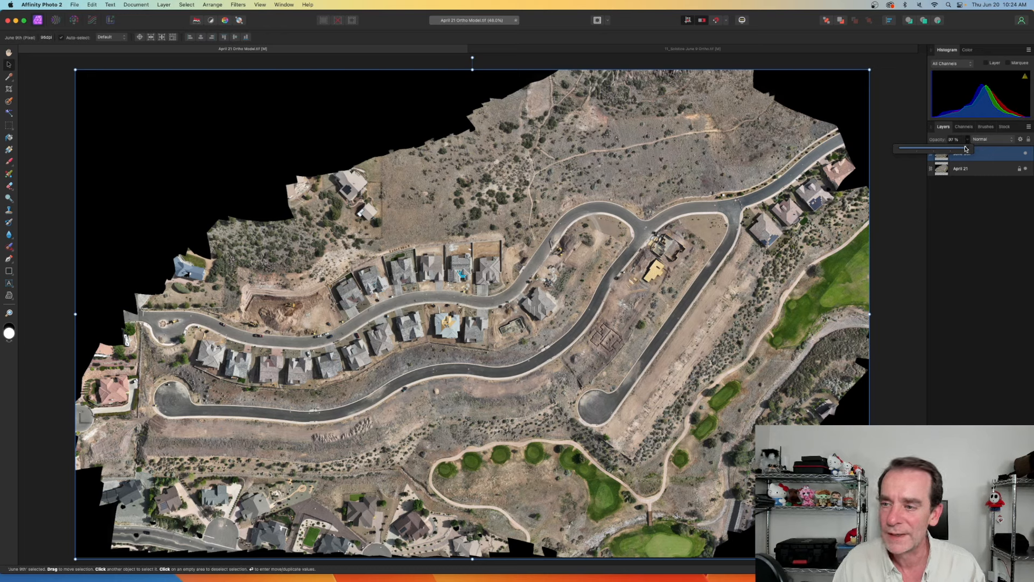
drag(953, 147, 930, 148)
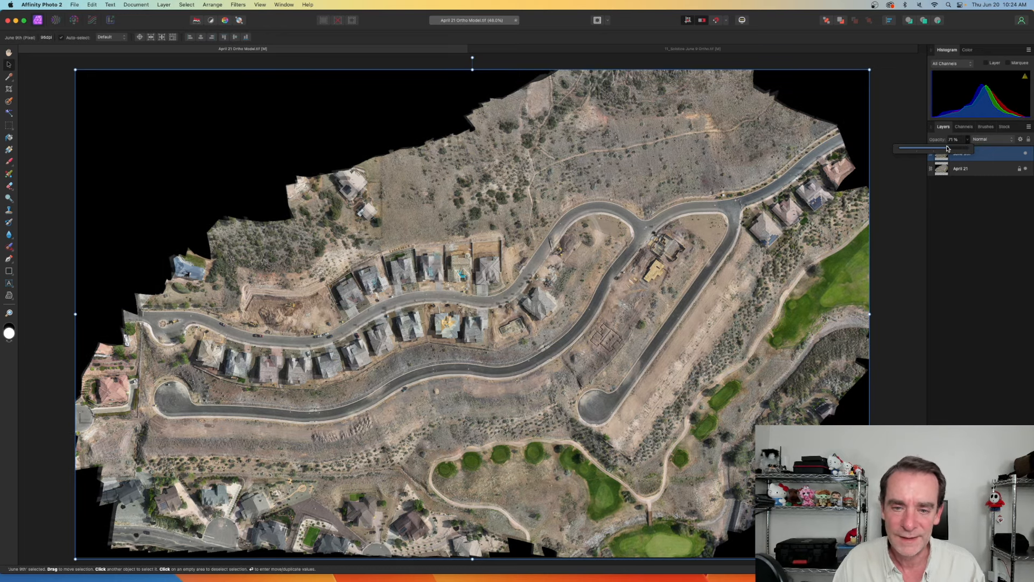
drag(930, 148, 962, 147)
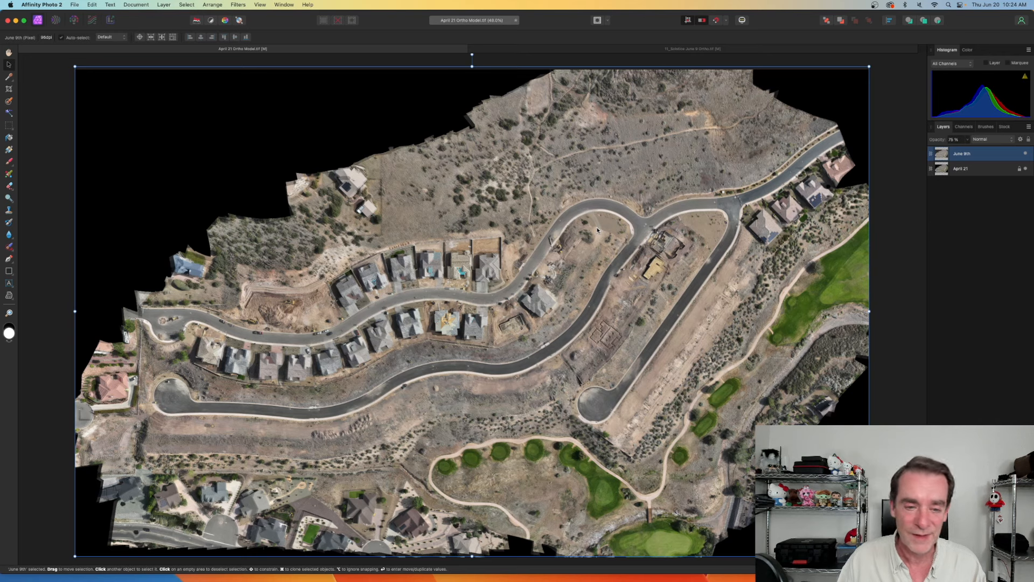
mouse_move(517, 209)
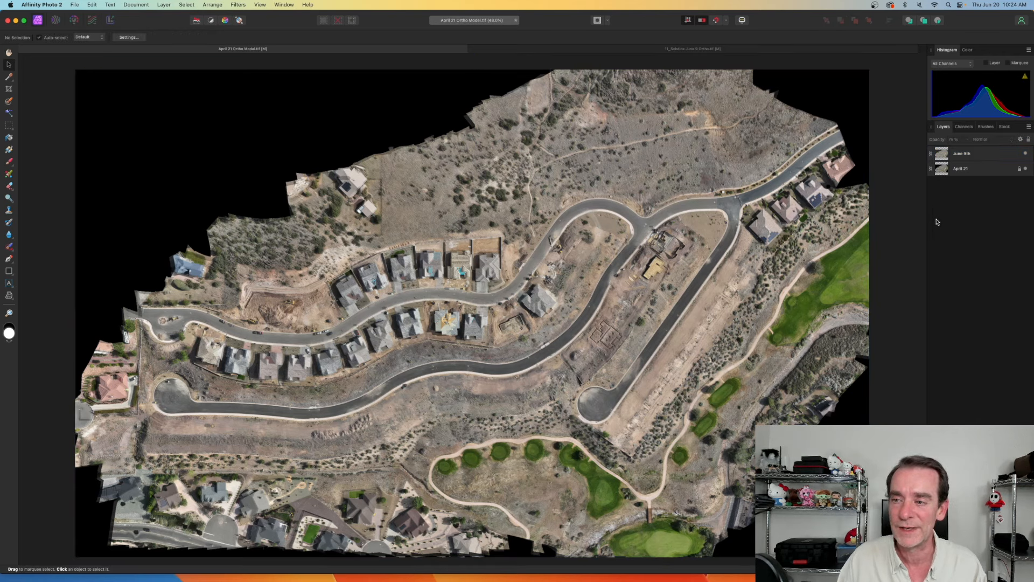
- Fade June 9th again to compare dates, then restore it to 100% opacity
click(962, 153)
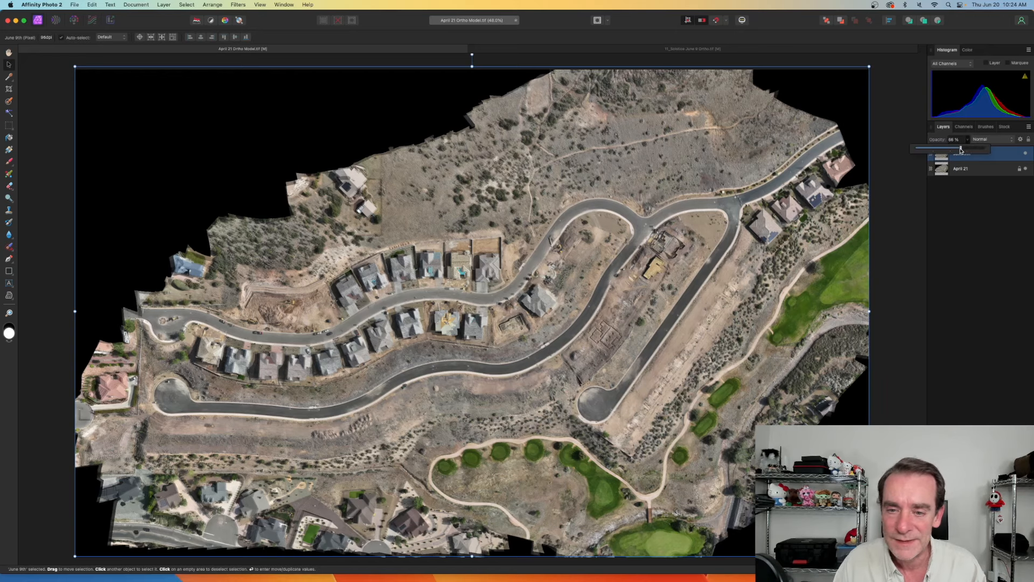
drag(969, 148, 916, 148)
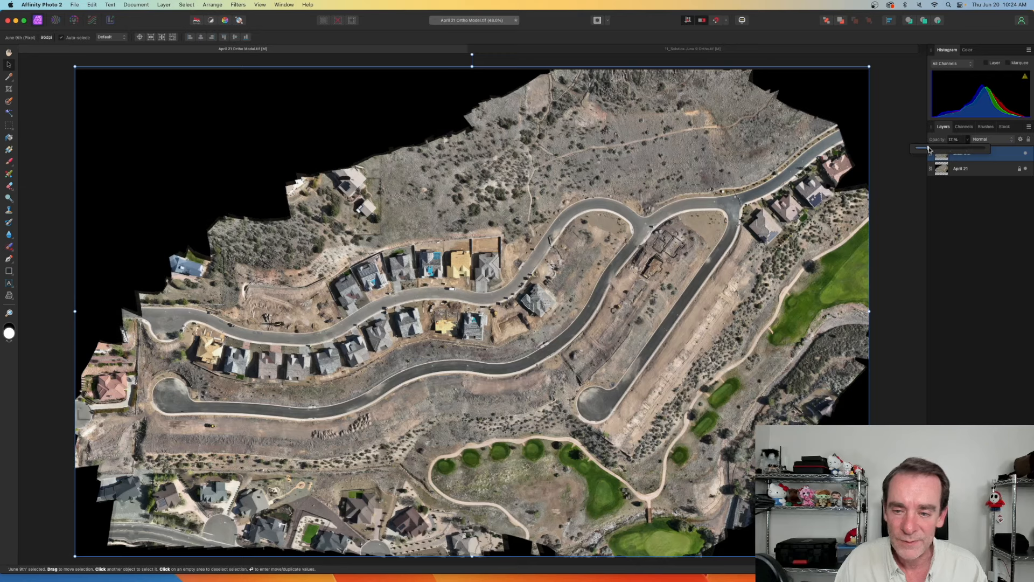
drag(917, 147, 972, 147)
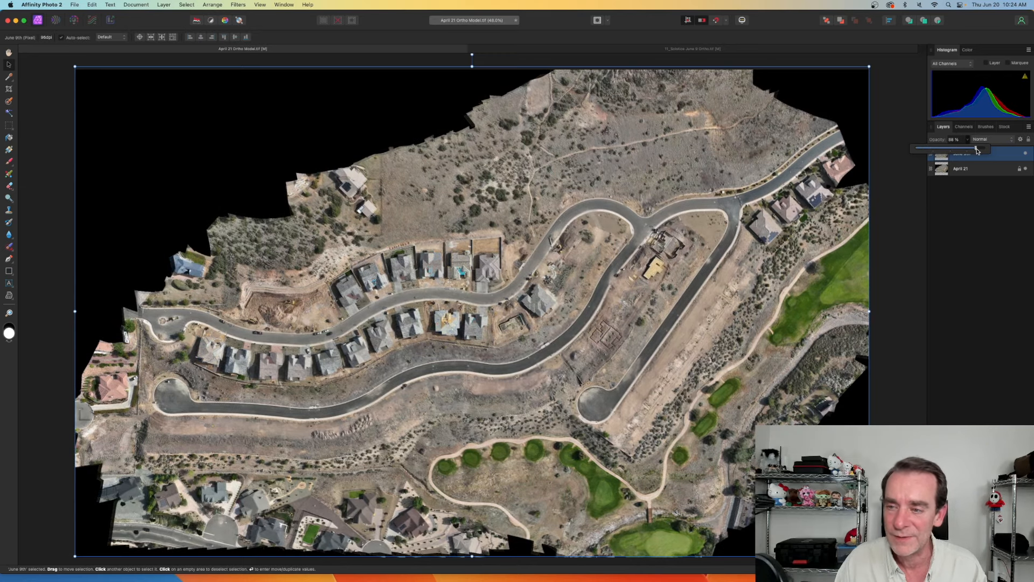
drag(963, 148, 956, 148)
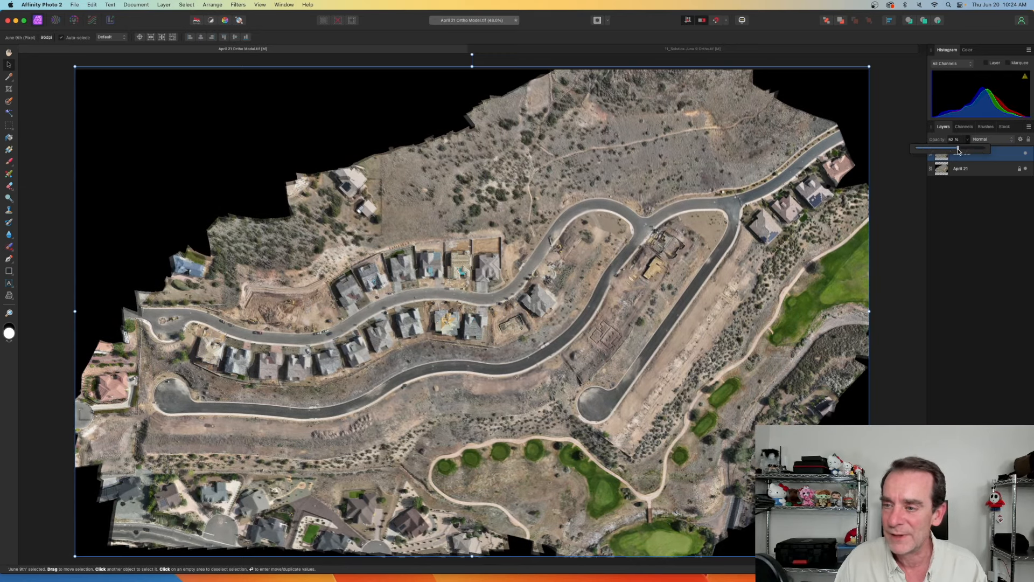
drag(950, 148, 984, 147)
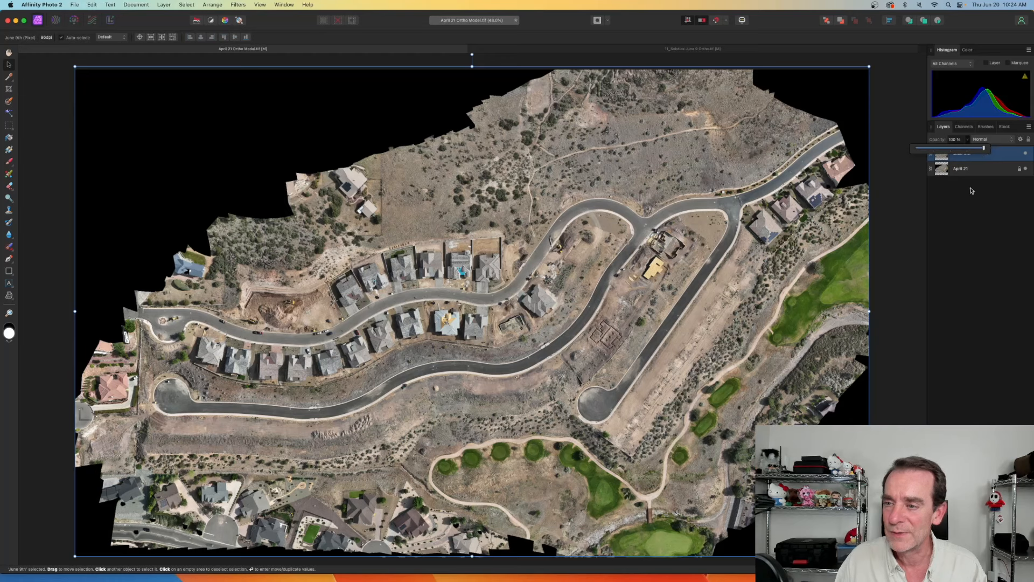
click(962, 152)
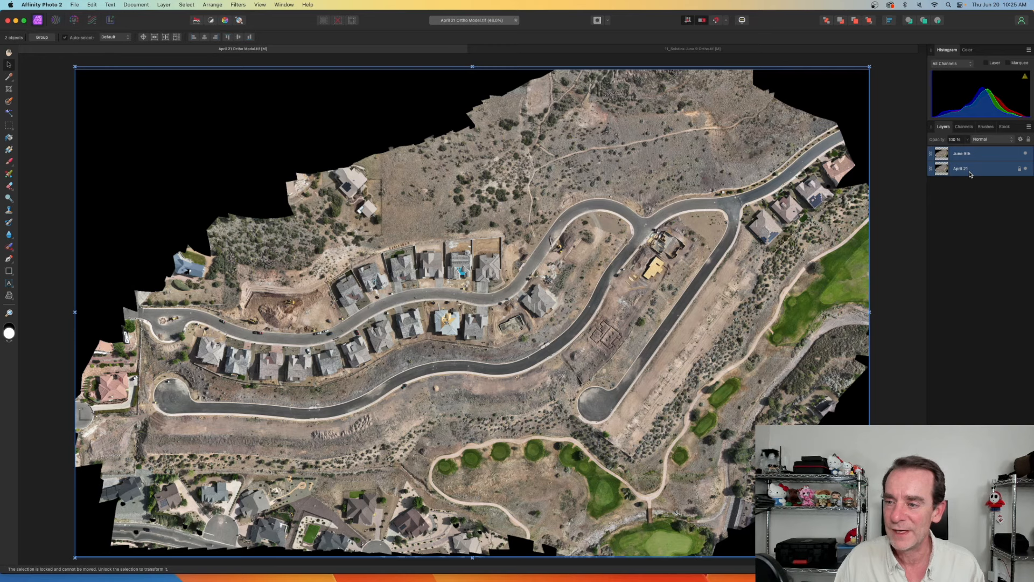
- Align both ortho layers using Arrange > Align Center and Arrange > Align Middle
click(212, 4)
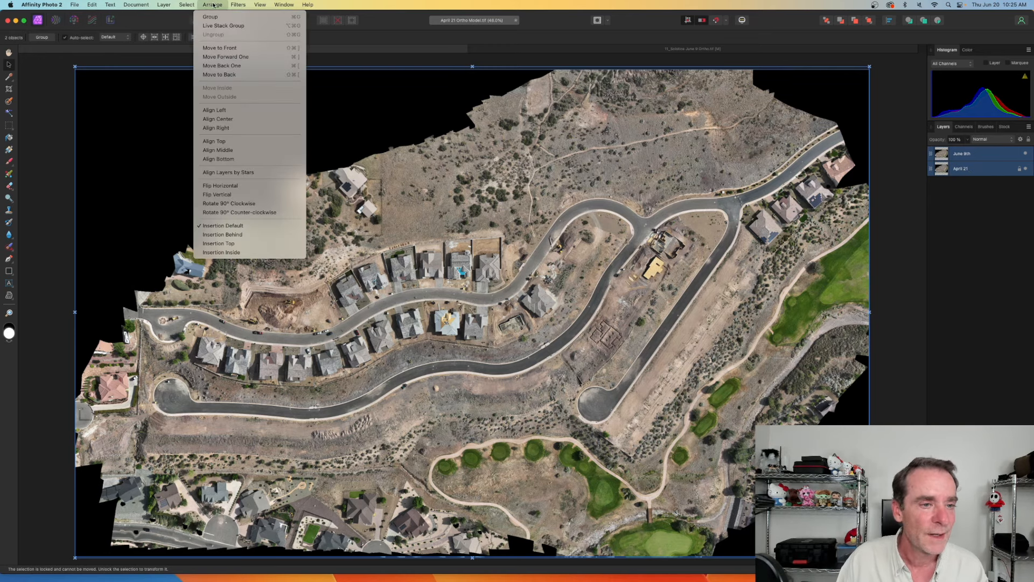
mouse_move(217, 118)
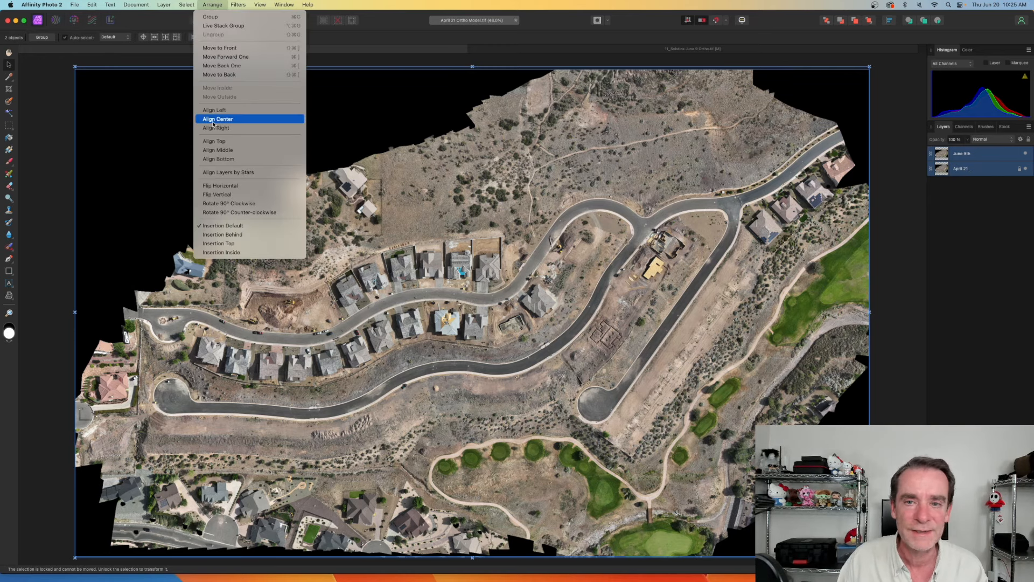
click(217, 119)
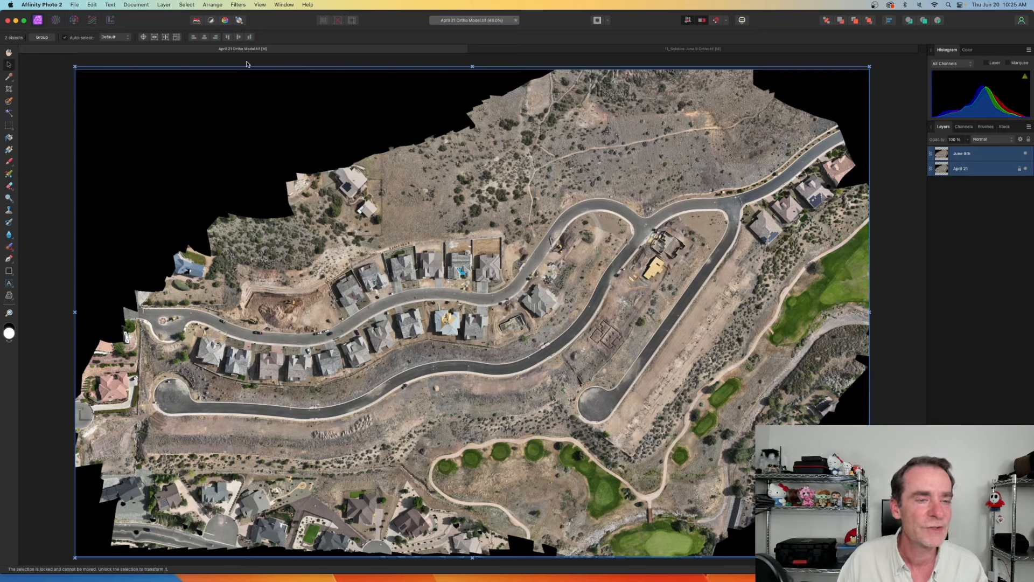
click(212, 5)
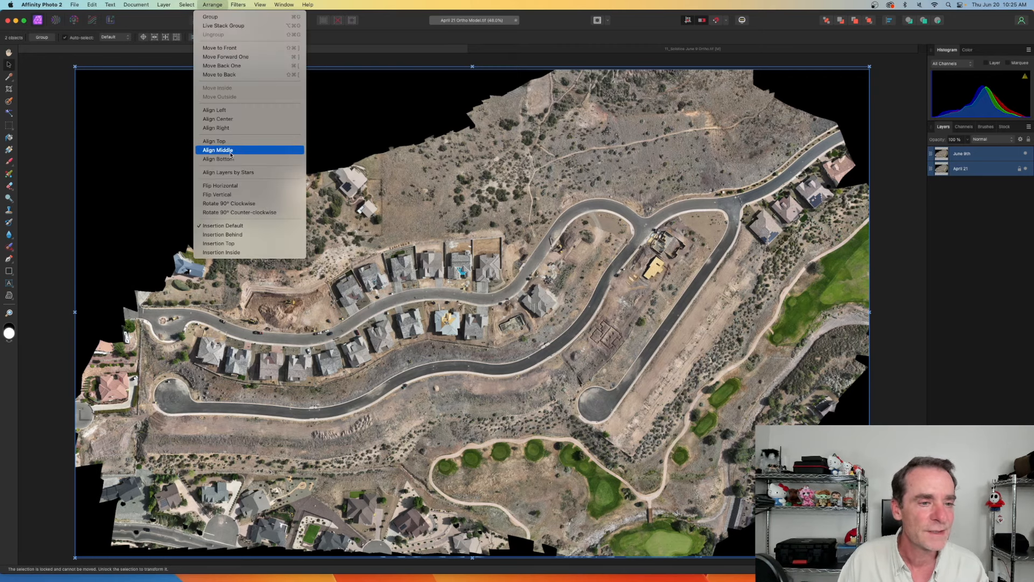
click(217, 150)
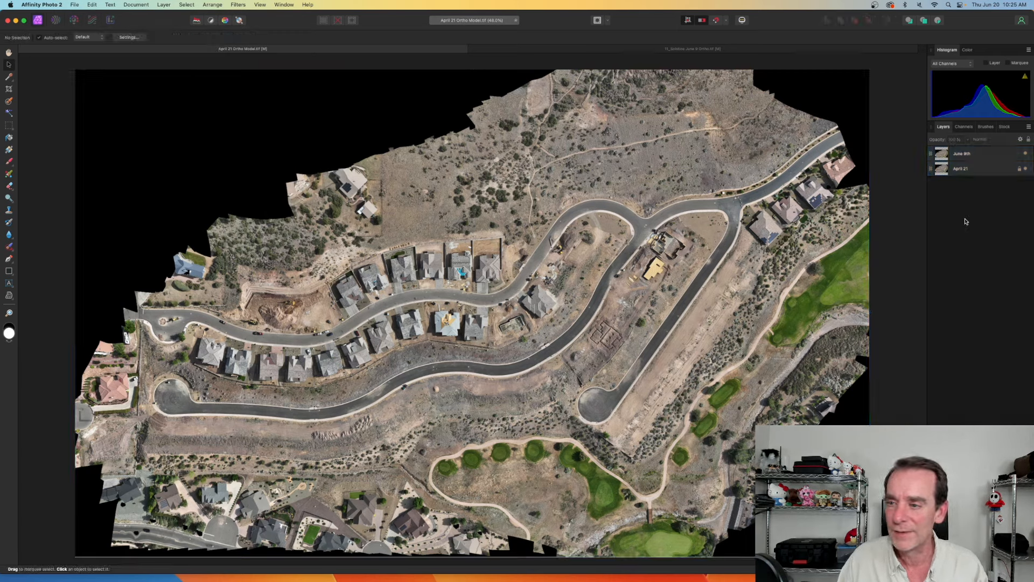
- Set the June 9th layer's opacity between roughly 50% and 75% so April 21 shows through
click(961, 153)
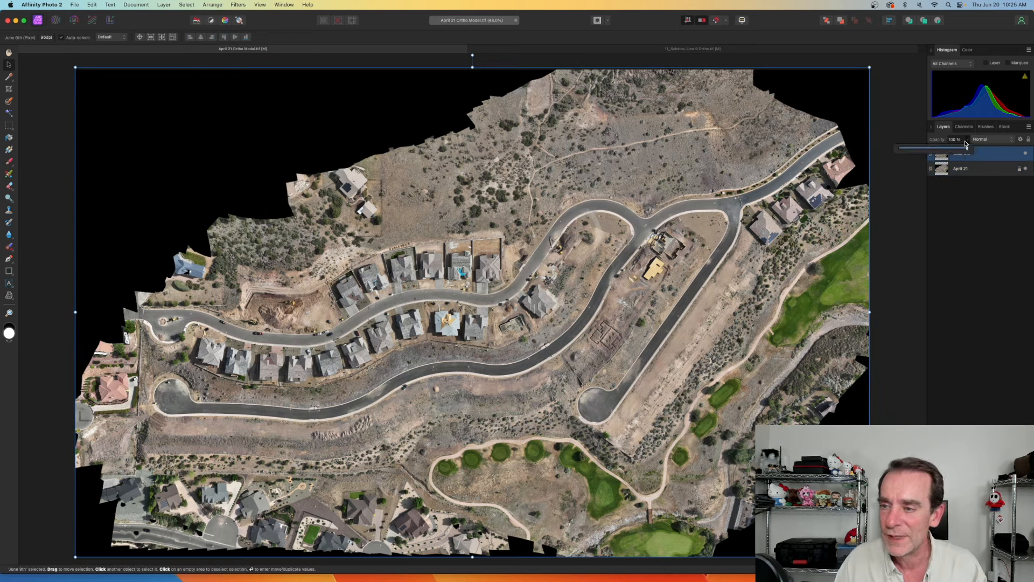
drag(970, 149, 933, 148)
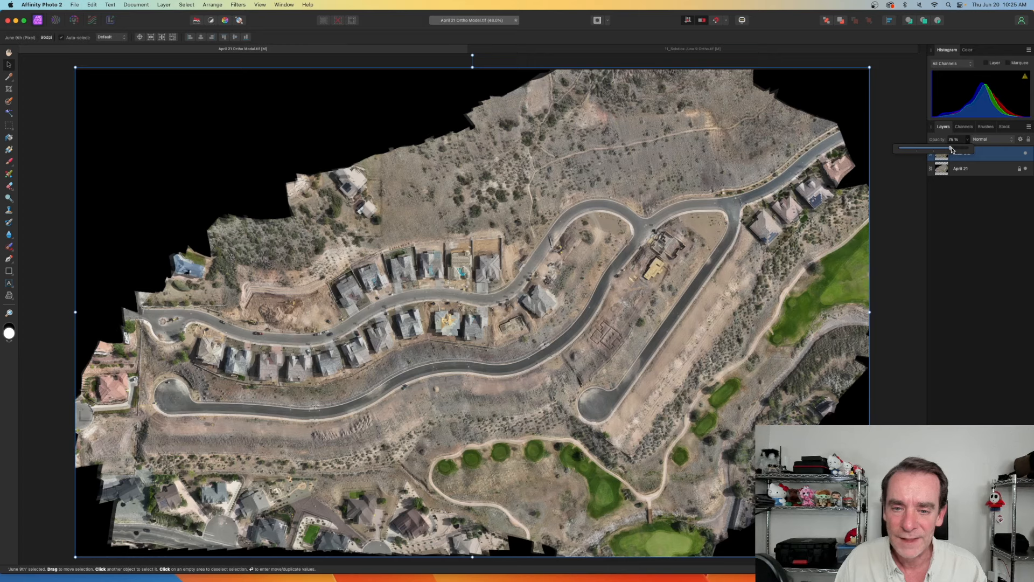
drag(969, 149, 939, 149)
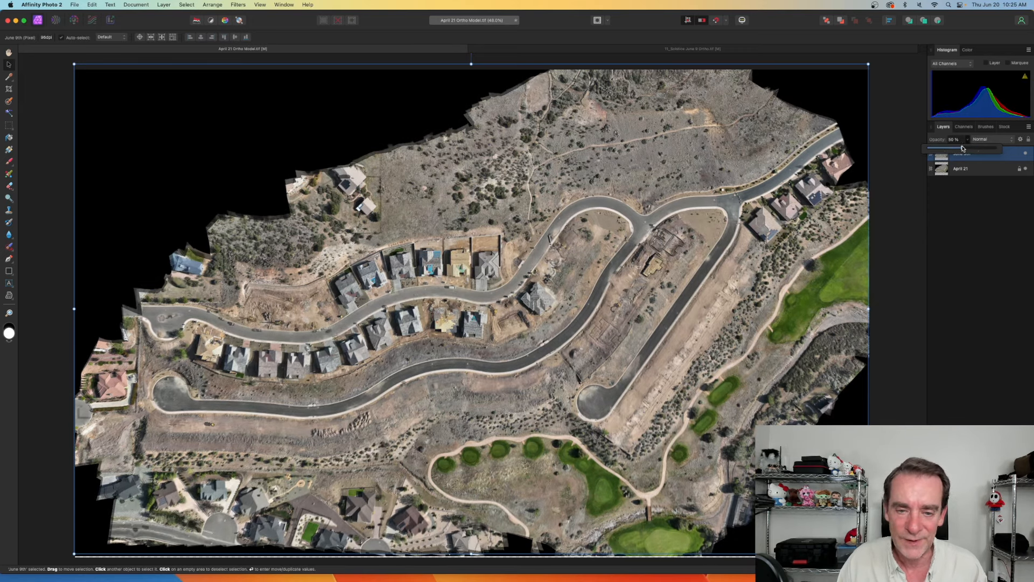
drag(963, 148, 979, 148)
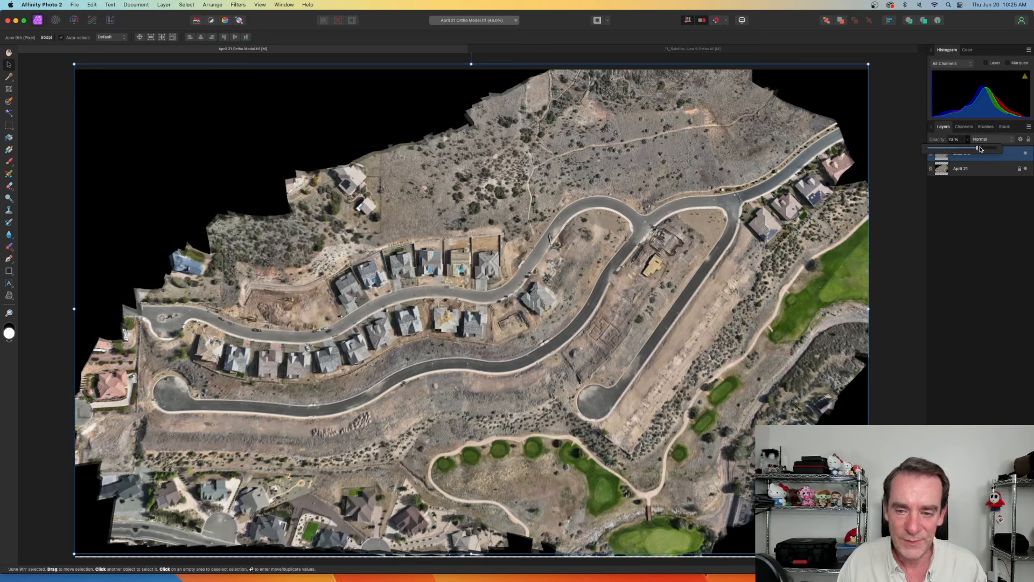
drag(979, 147, 959, 148)
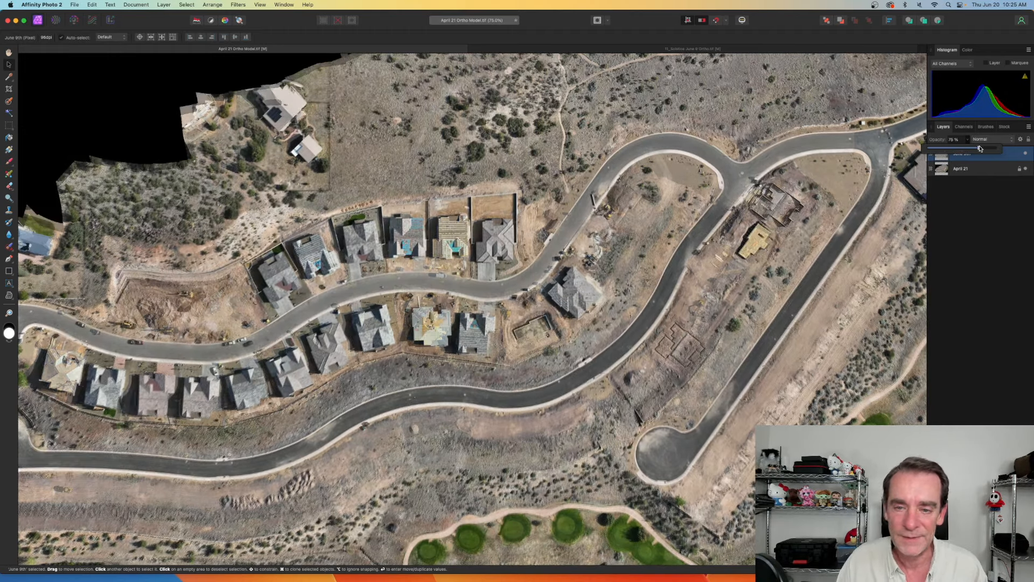
drag(989, 147, 963, 147)
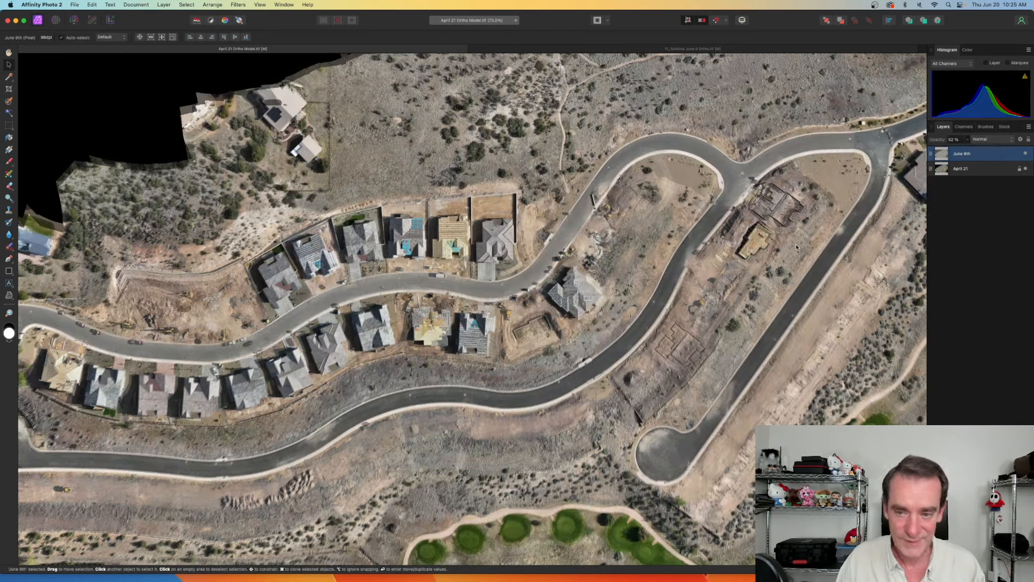
mouse_move(774, 256)
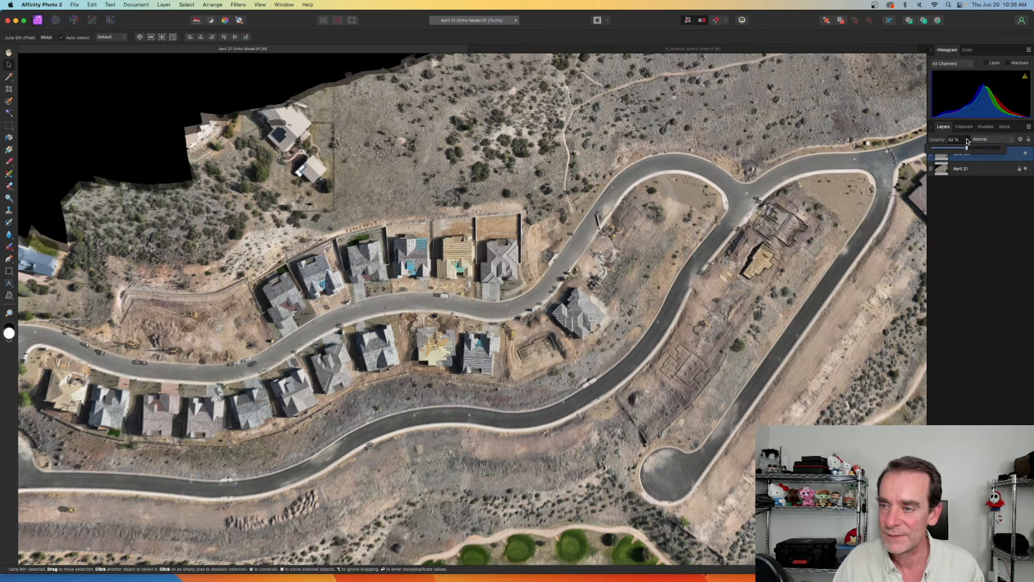
drag(982, 149, 966, 149)
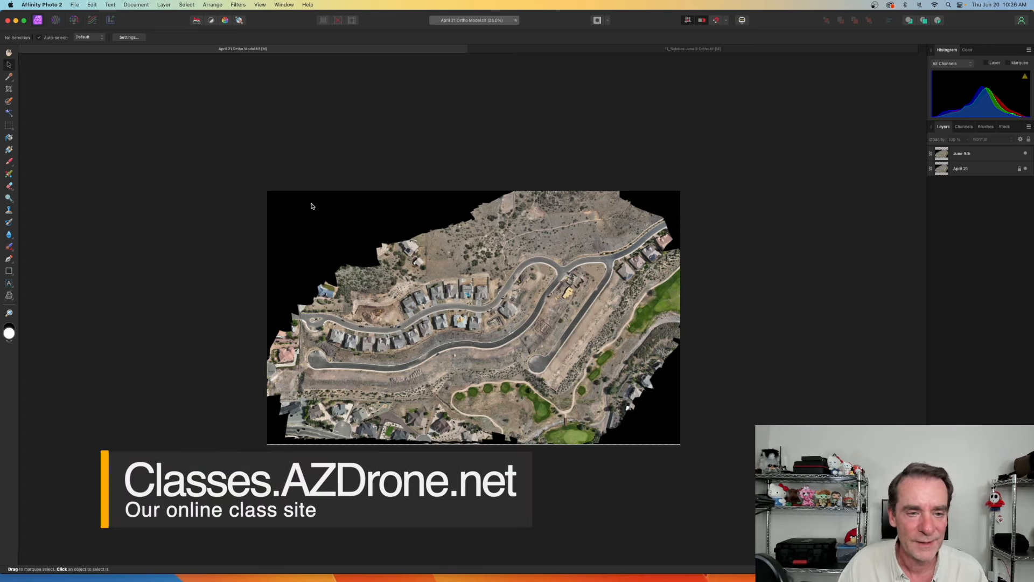
- Crop the document inward from the top, bottom and right edges and apply it
click(9, 90)
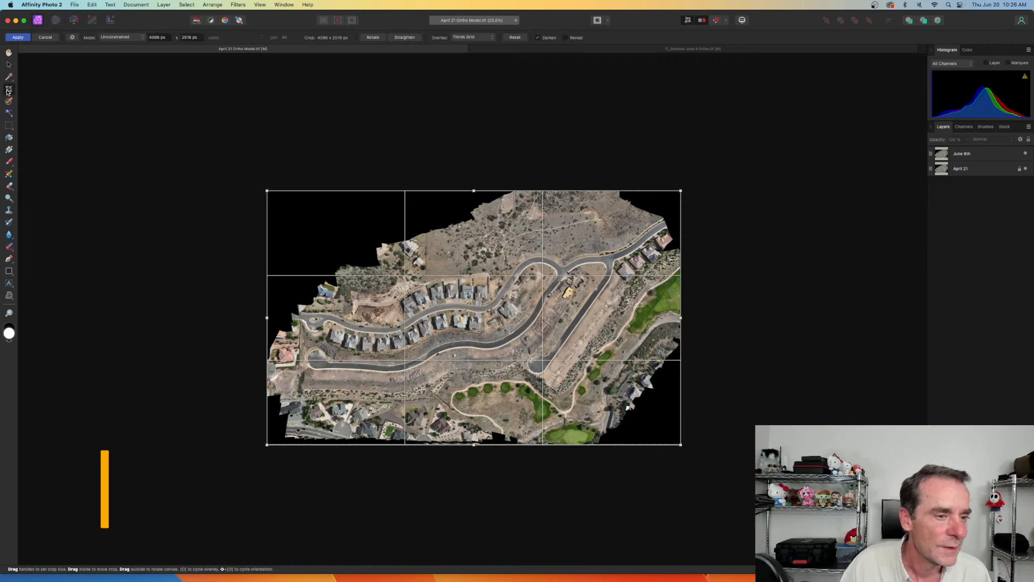
mouse_move(141, 43)
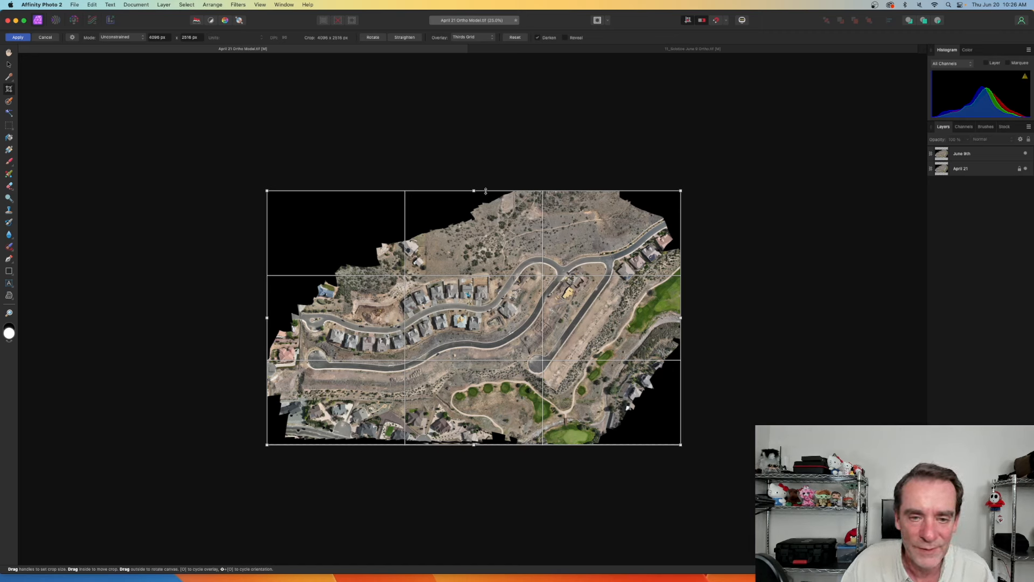
drag(472, 191, 473, 198)
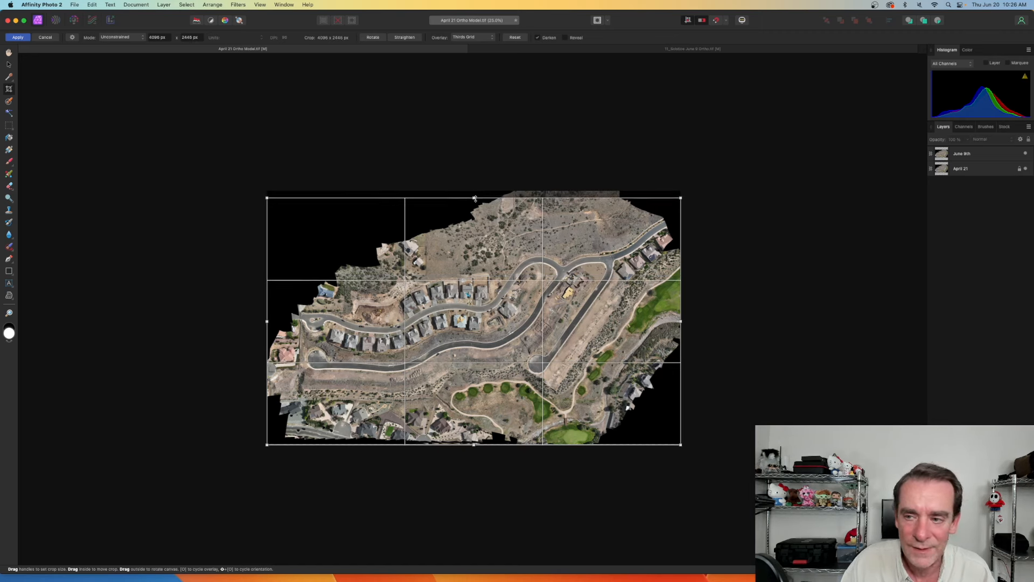
drag(473, 198, 473, 202)
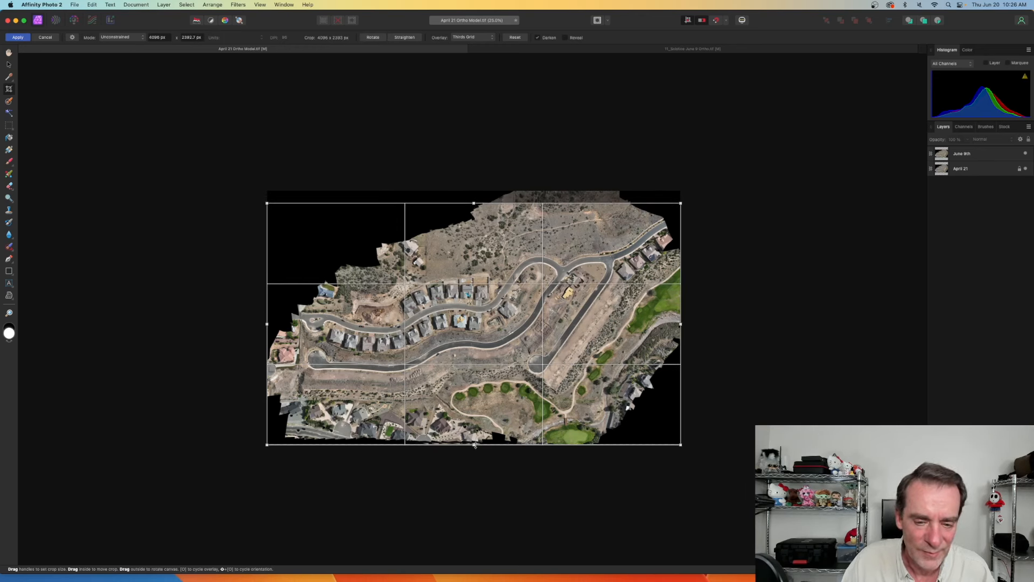
drag(473, 445, 473, 433)
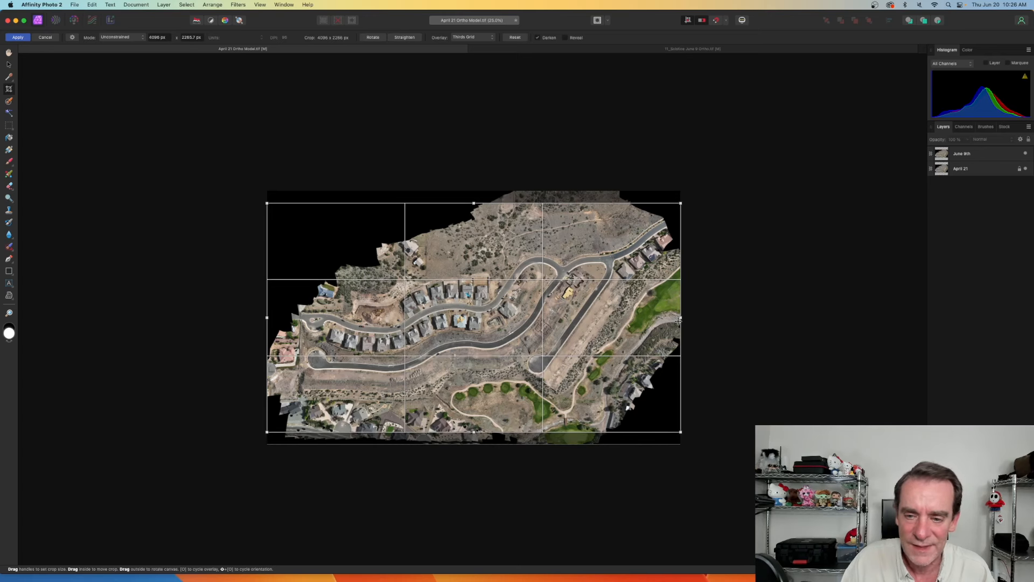
drag(680, 318, 674, 317)
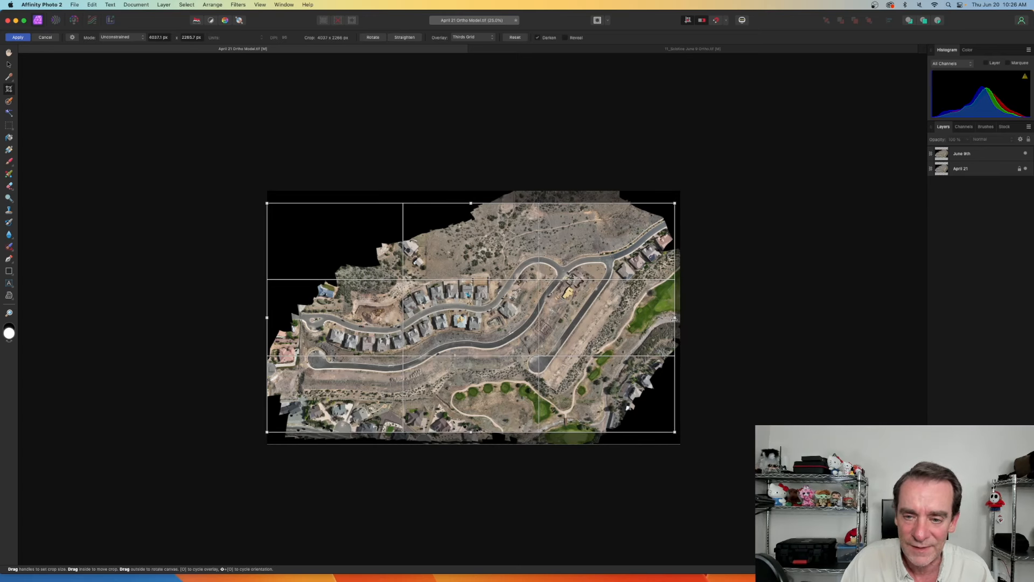
click(18, 37)
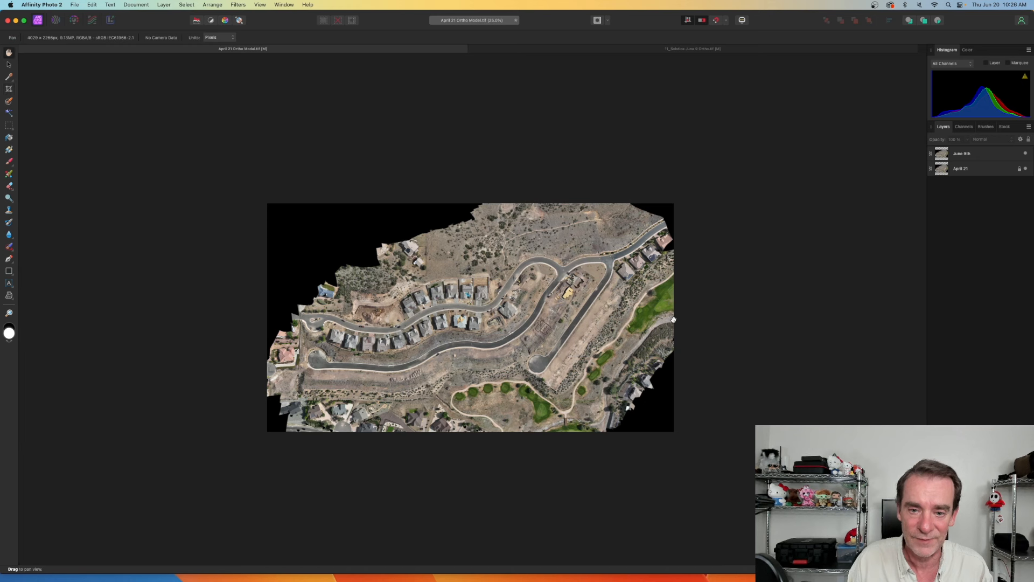